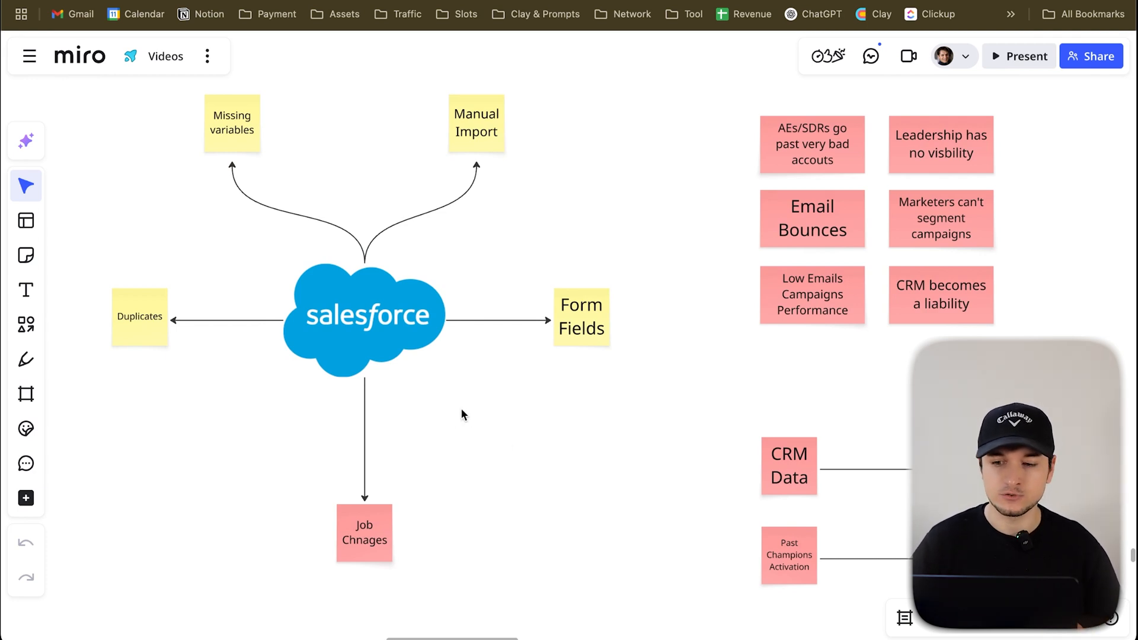
{"action": "mouse_move", "coordinate": [506, 440]}
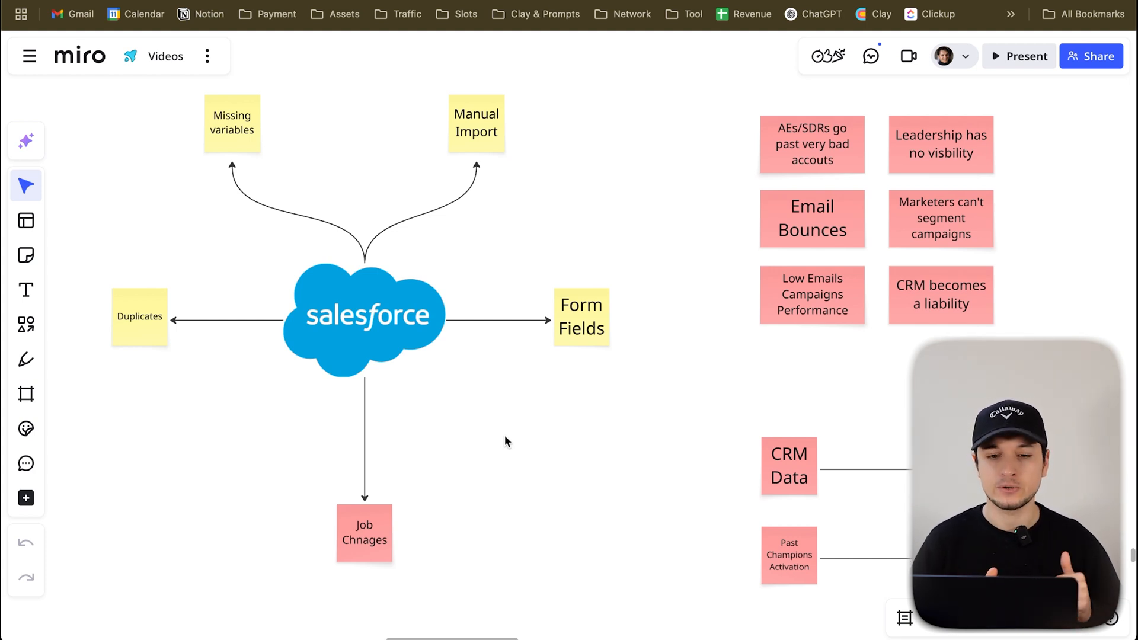
Scroll down the board, briefly edit the More pipeline sticky note, then pan to frame S2
{"action": "left_click", "coordinate": [477, 122]}
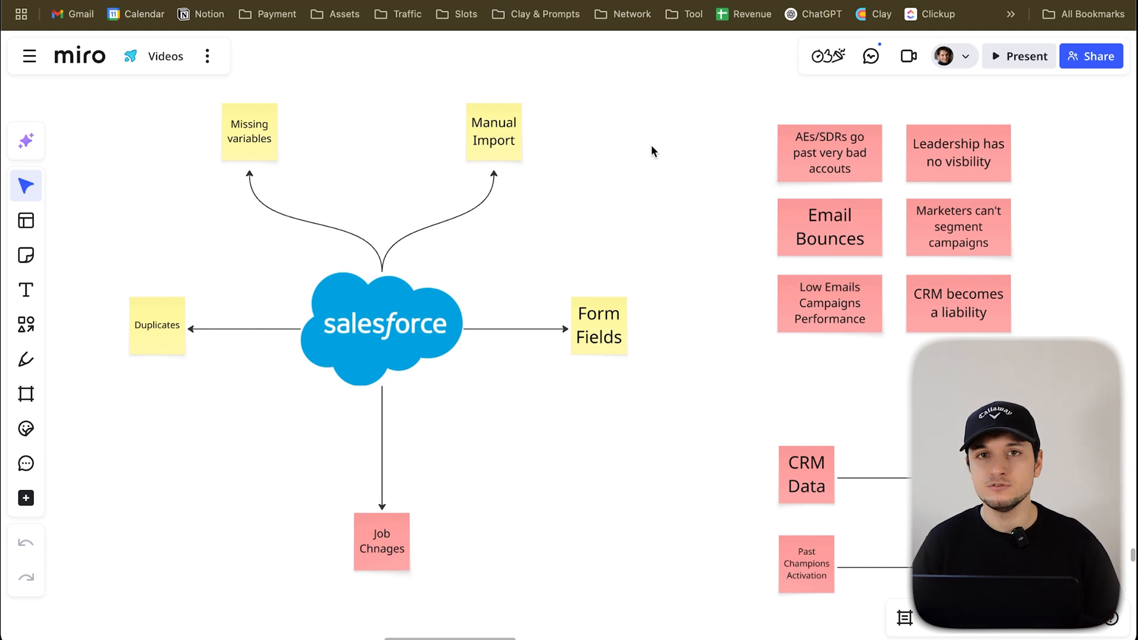
{"action": "left_click", "coordinate": [597, 325]}
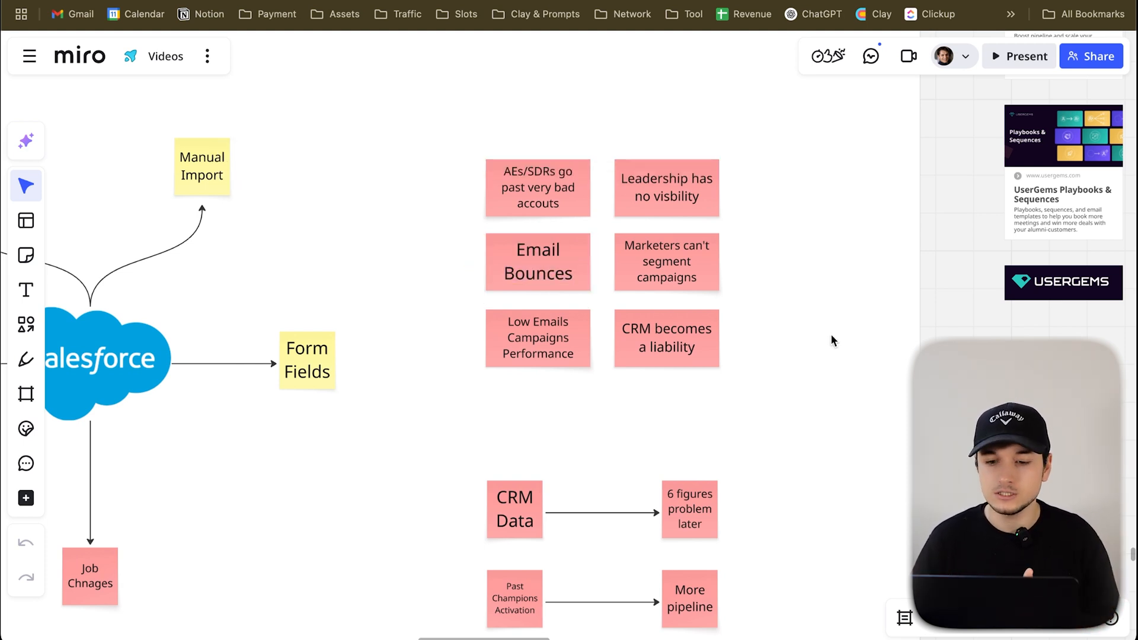
{"action": "mouse_move", "coordinate": [827, 367]}
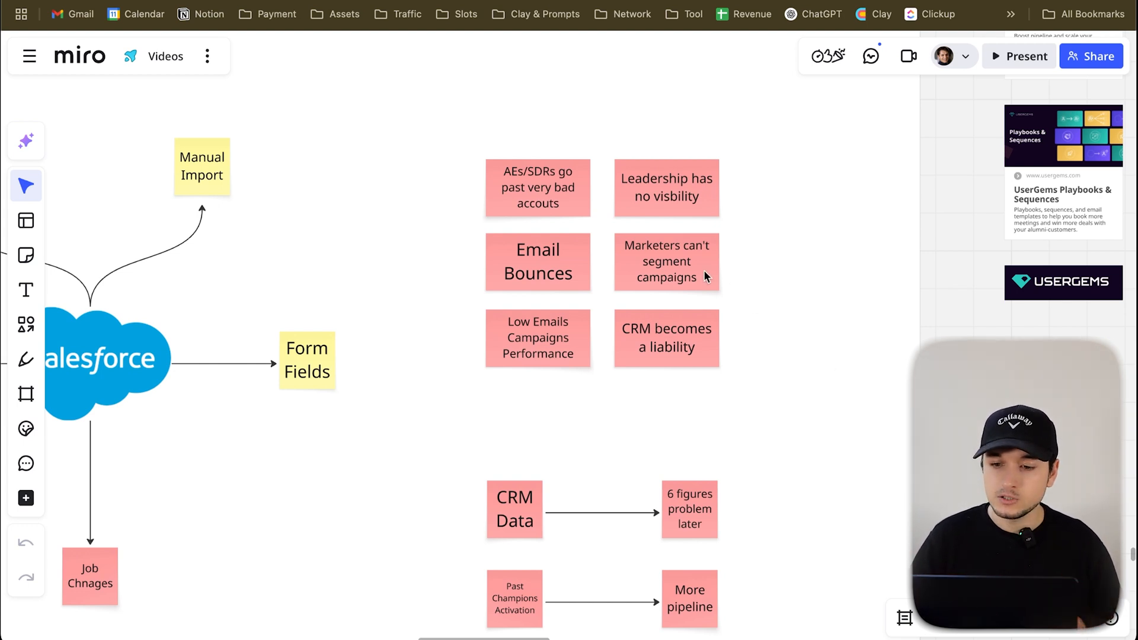
{"action": "mouse_move", "coordinate": [789, 311]}
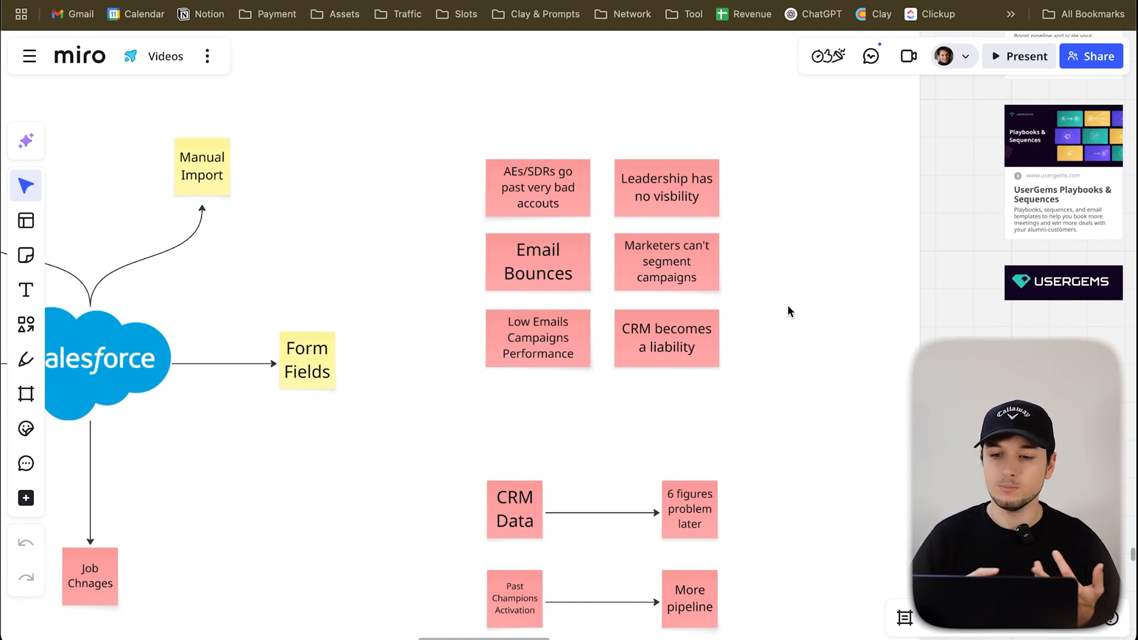
{"action": "scroll", "scroll_direction": "down", "scroll_amount": 3}
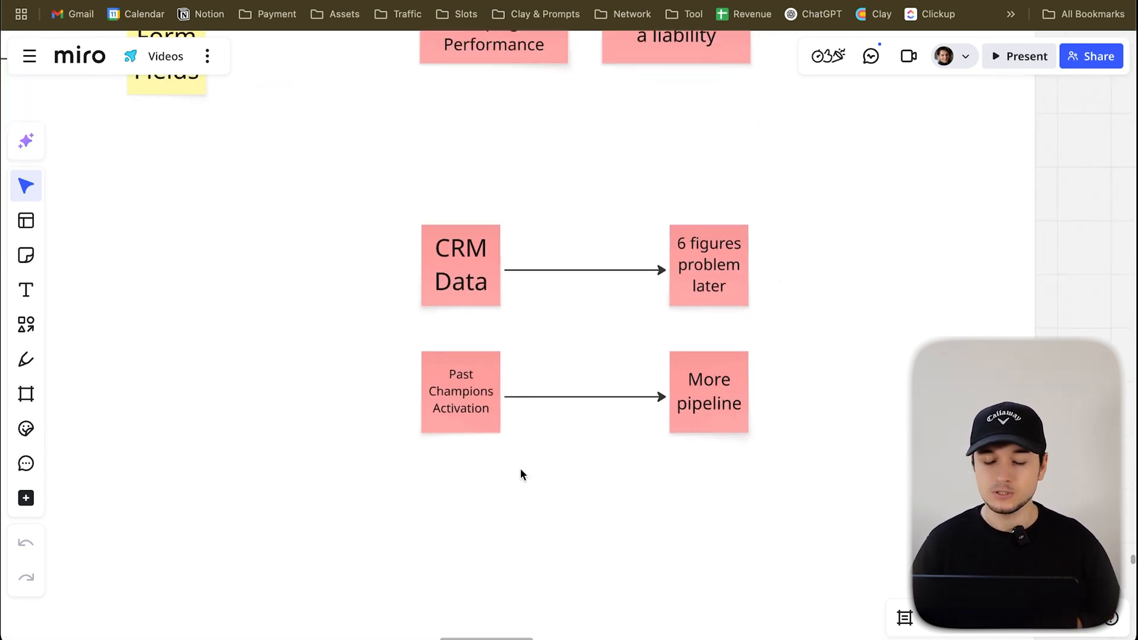
{"action": "double_click", "coordinate": [707, 403]}
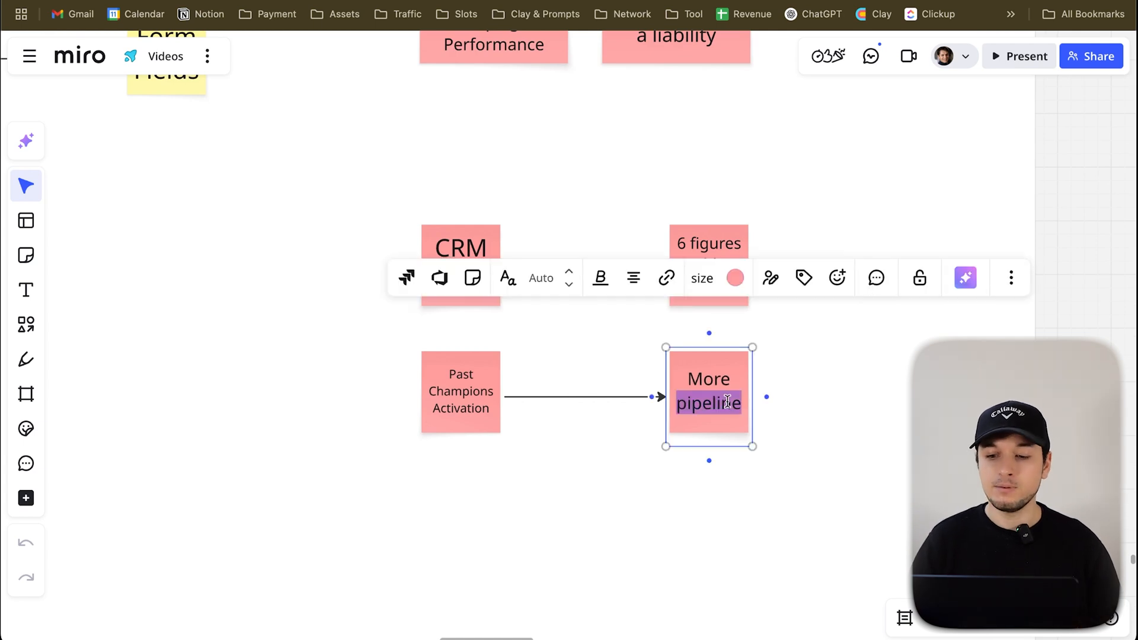
{"action": "left_click", "coordinate": [820, 431]}
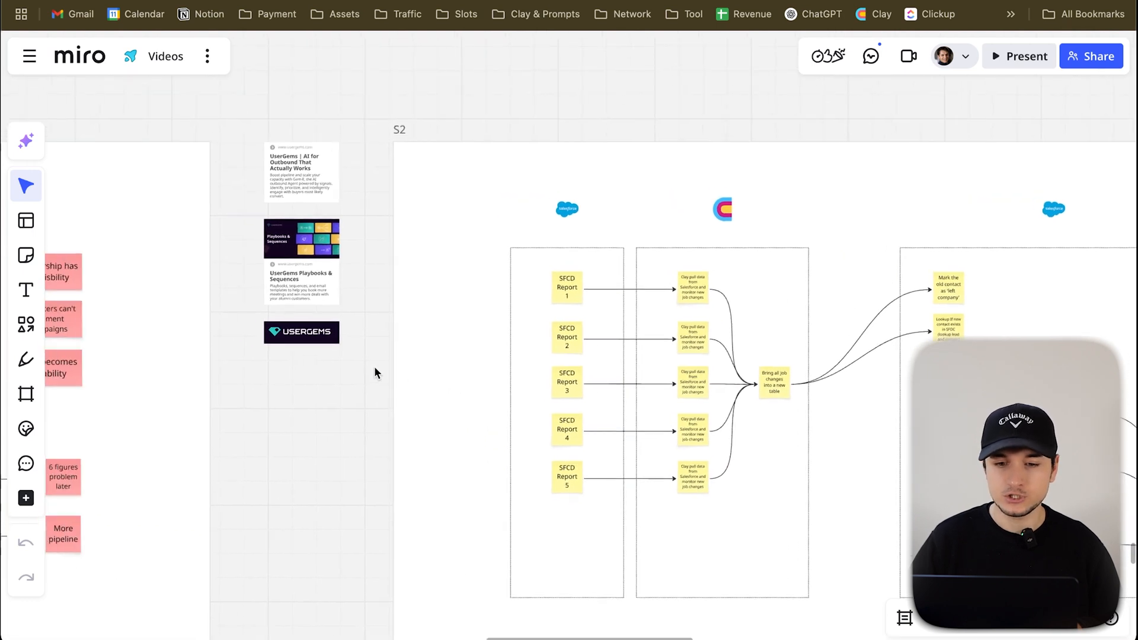
{"action": "left_click_drag", "start_coordinate": [375, 373], "coordinate": [308, 388]}
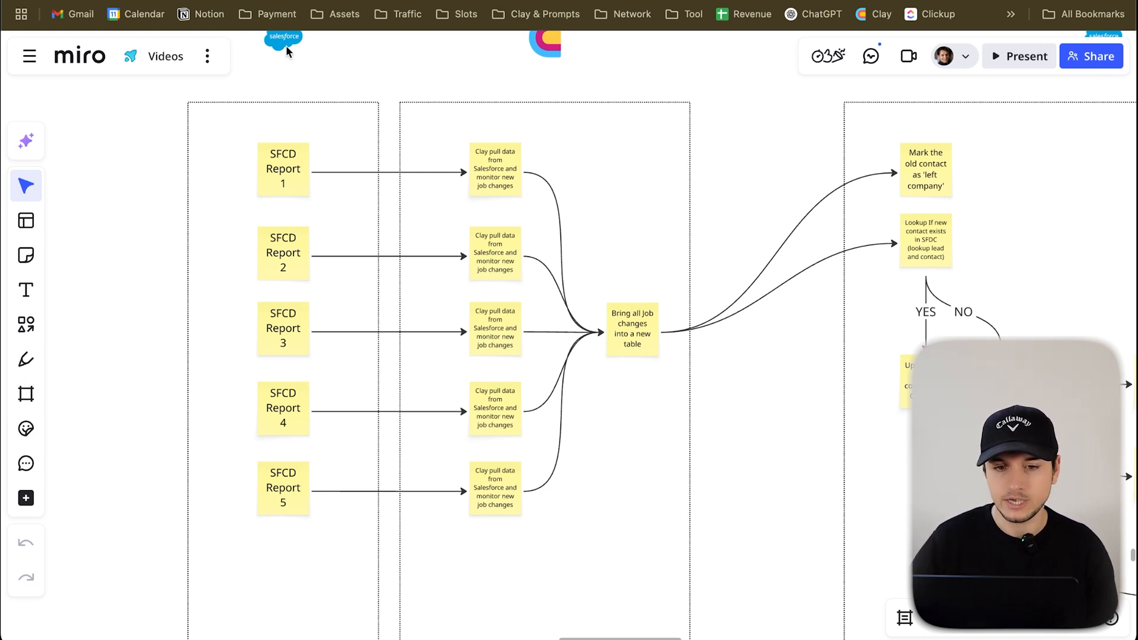
{"action": "mouse_move", "coordinate": [431, 213]}
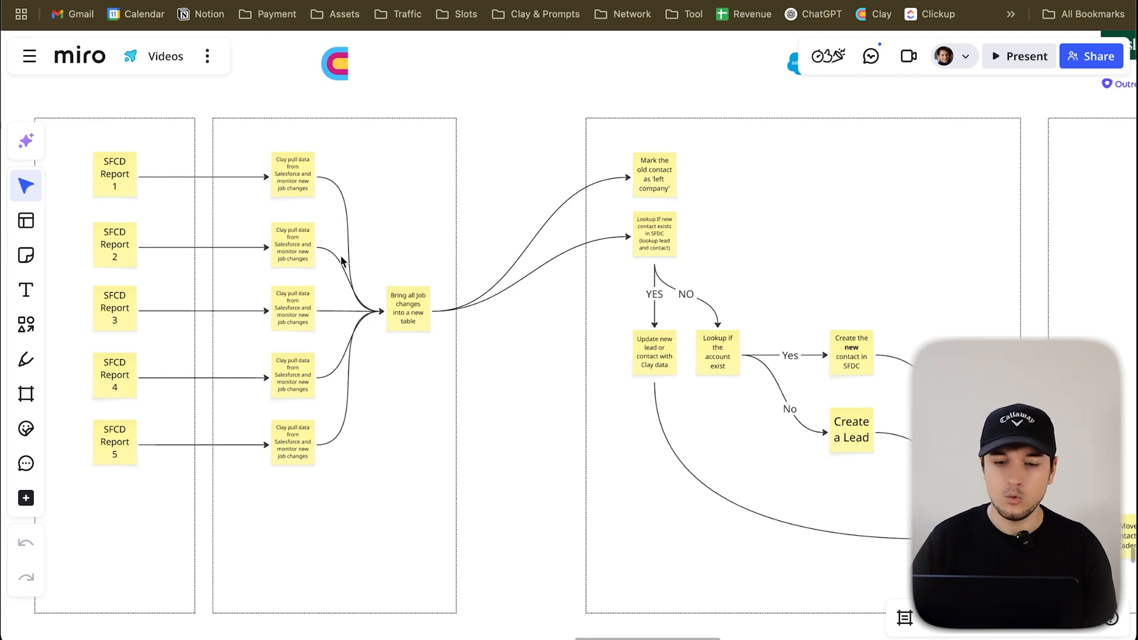
{"action": "mouse_move", "coordinate": [317, 300]}
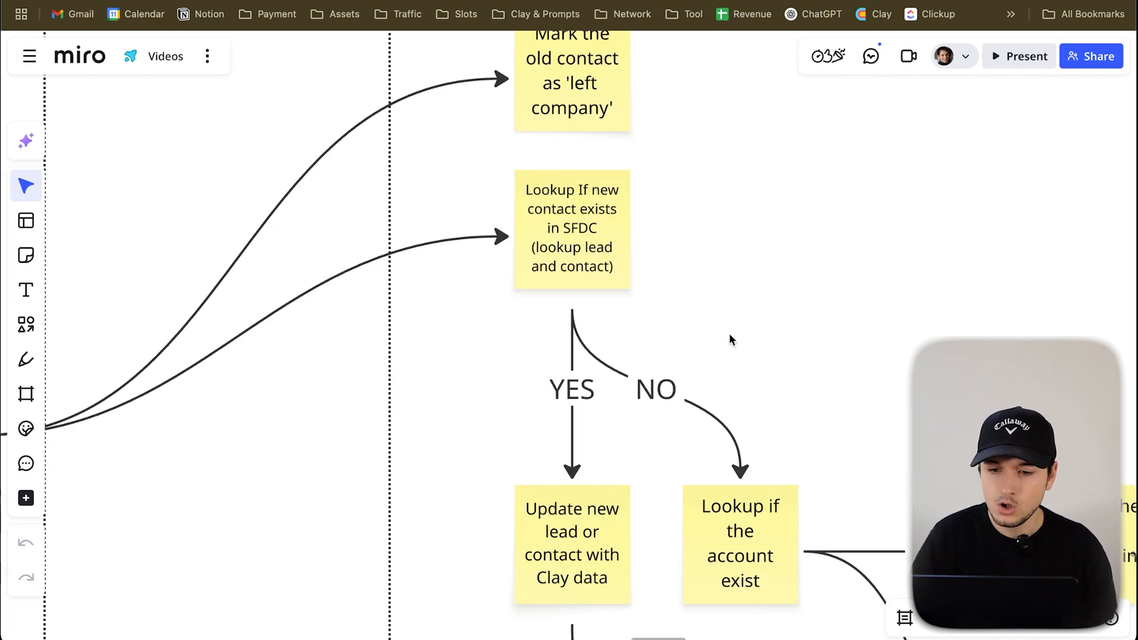
{"action": "mouse_move", "coordinate": [636, 334]}
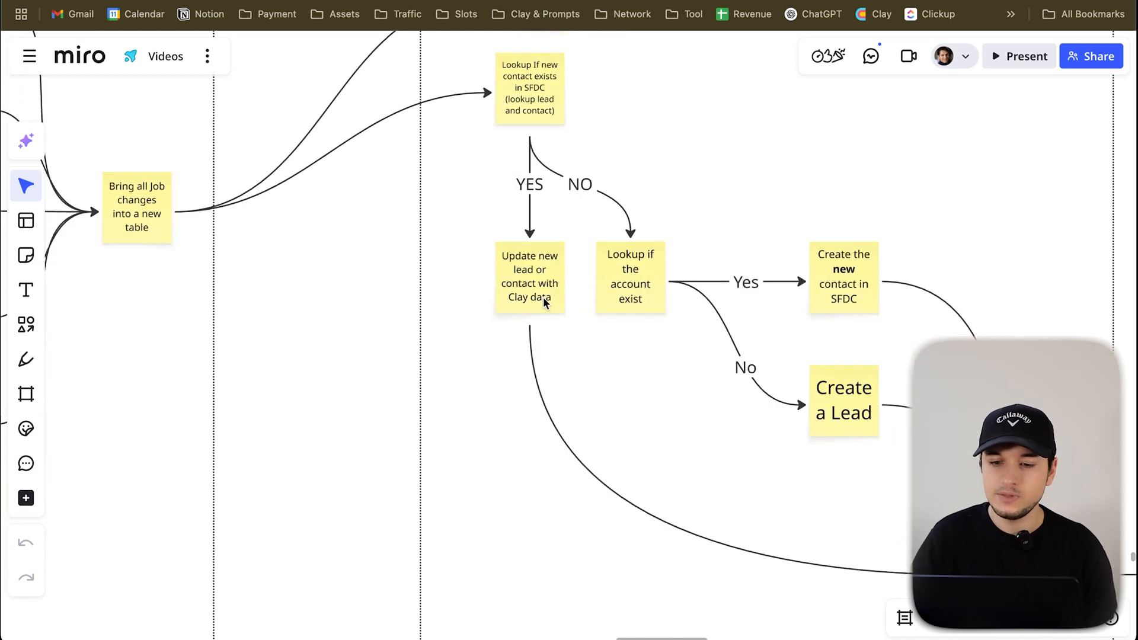
Select the YES/NO branch sticky notes and zoom out to the full flowchart with the Salesloft/Outreach column
{"action": "left_click", "coordinate": [629, 284]}
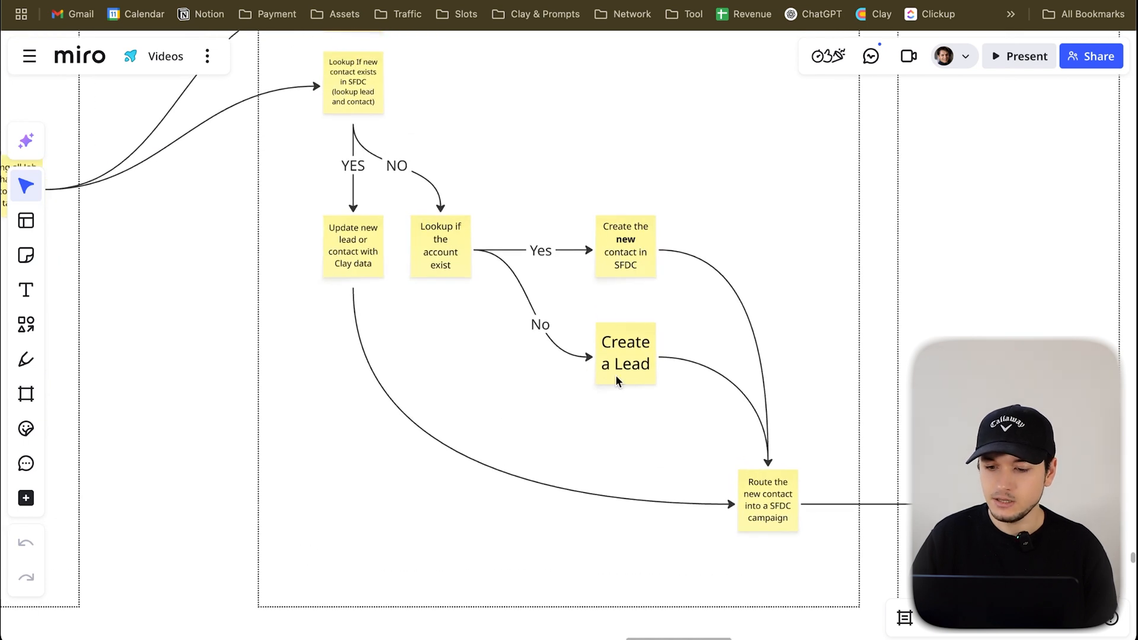
{"action": "left_click", "coordinate": [767, 504]}
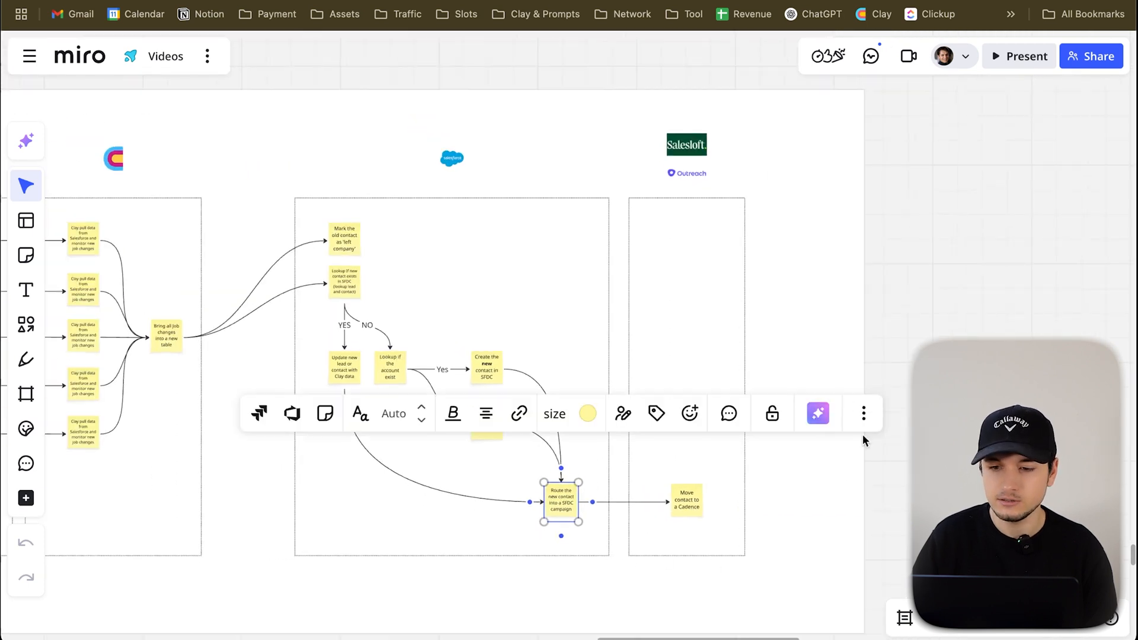
{"action": "mouse_move", "coordinate": [774, 173]}
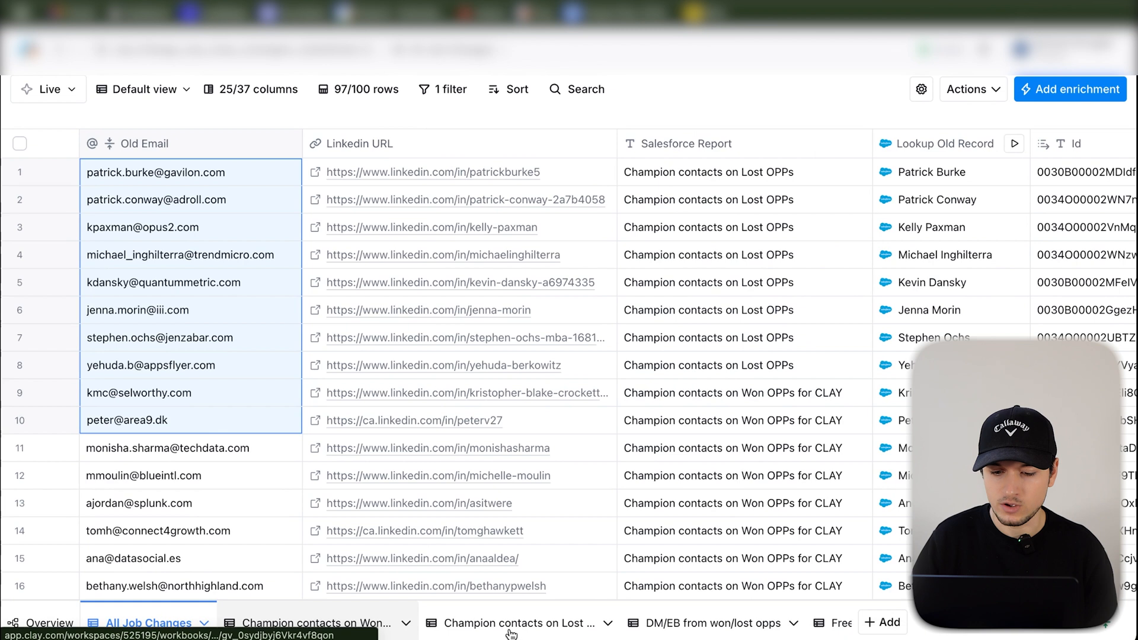
Switch to the 'DM/EB from won/lost opps' sheet of 1,823 Salesforce-imported records
{"action": "left_click", "coordinate": [512, 622]}
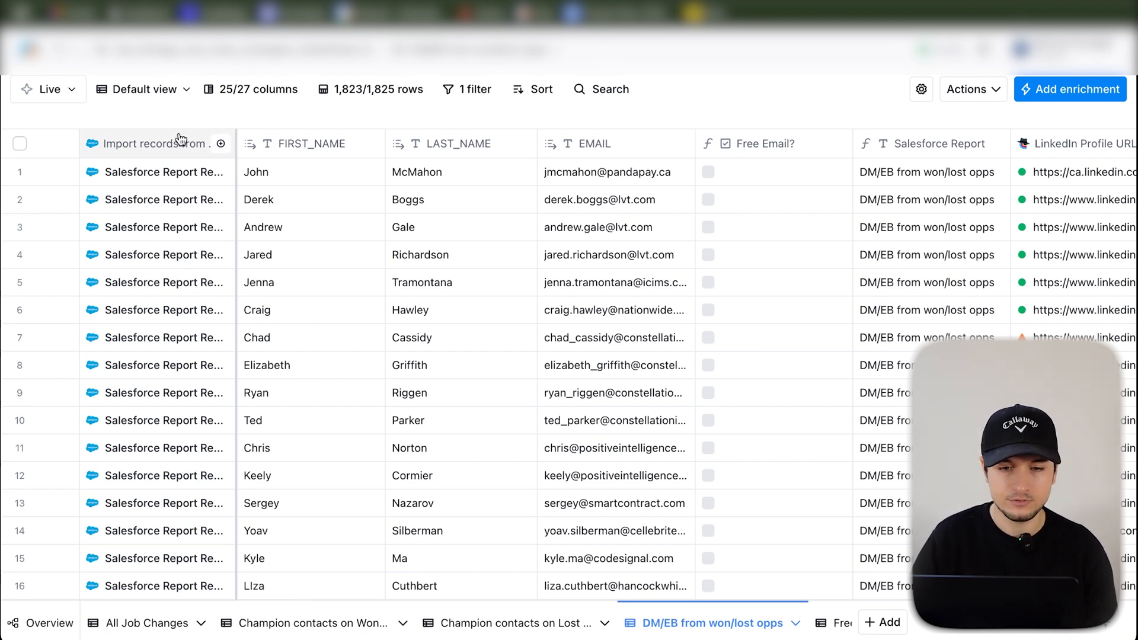
{"action": "left_click", "coordinate": [151, 144]}
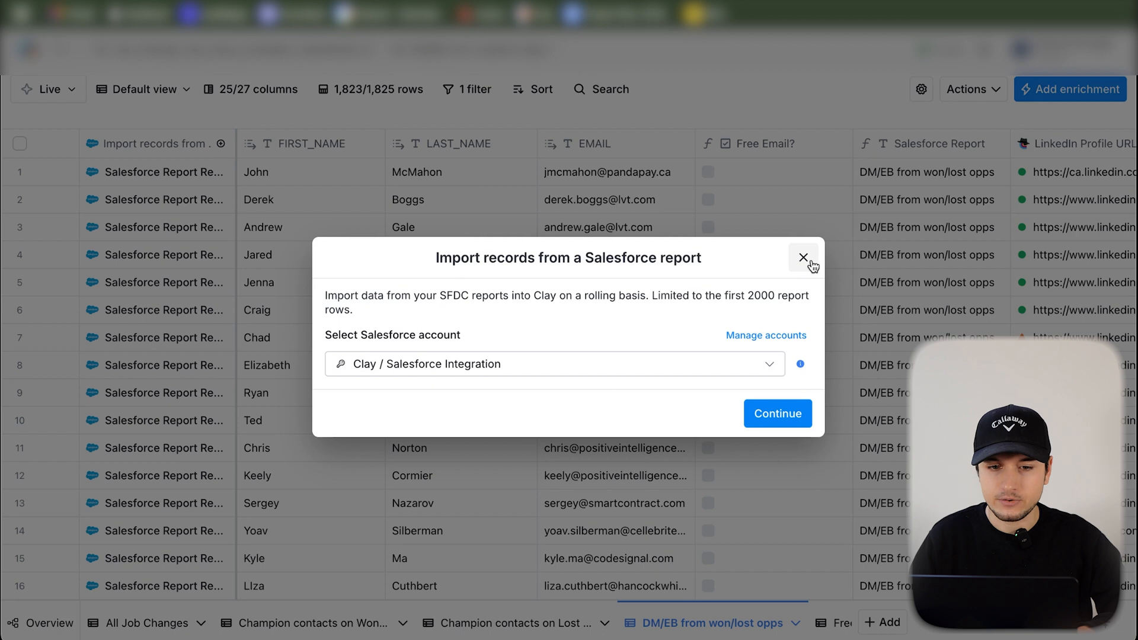
{"action": "left_click", "coordinate": [777, 414]}
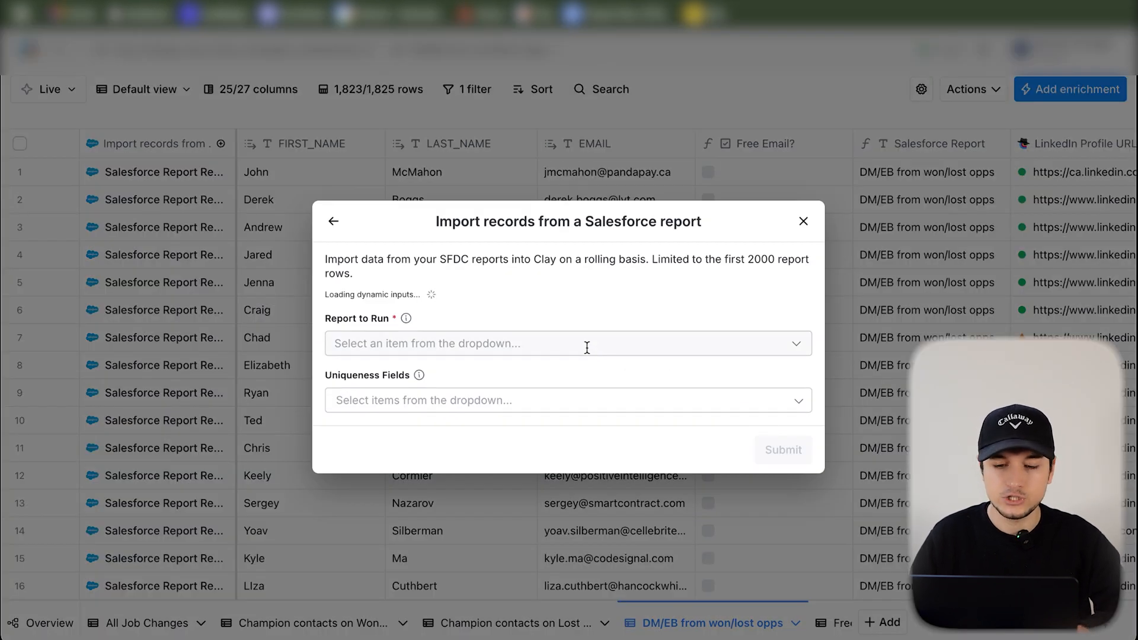
{"action": "left_click", "coordinate": [567, 335]}
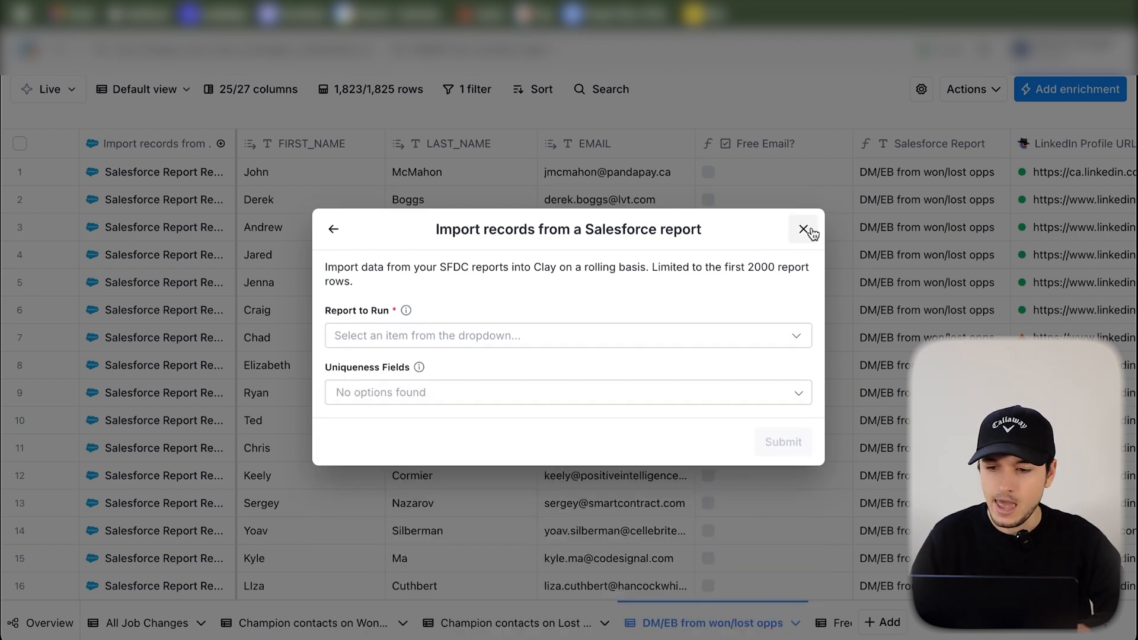
{"action": "left_click", "coordinate": [805, 228]}
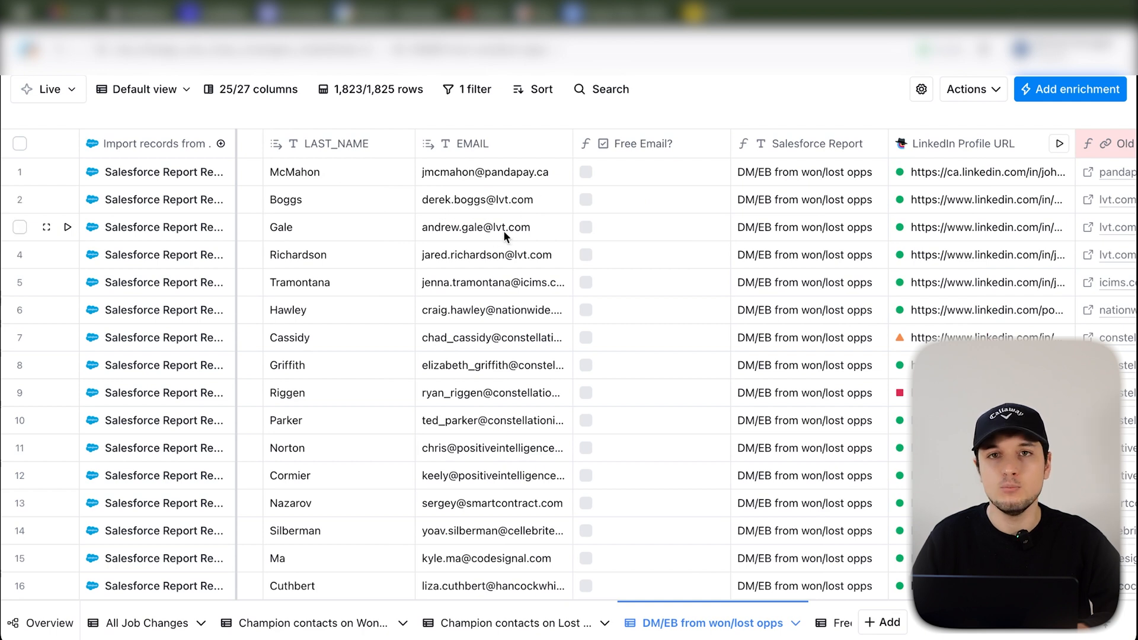
Scroll right to the Enrich person, New Job Title and Same Company columns and inspect the first contact's profile
{"action": "scroll", "scroll_direction": "right", "scroll_amount": 3}
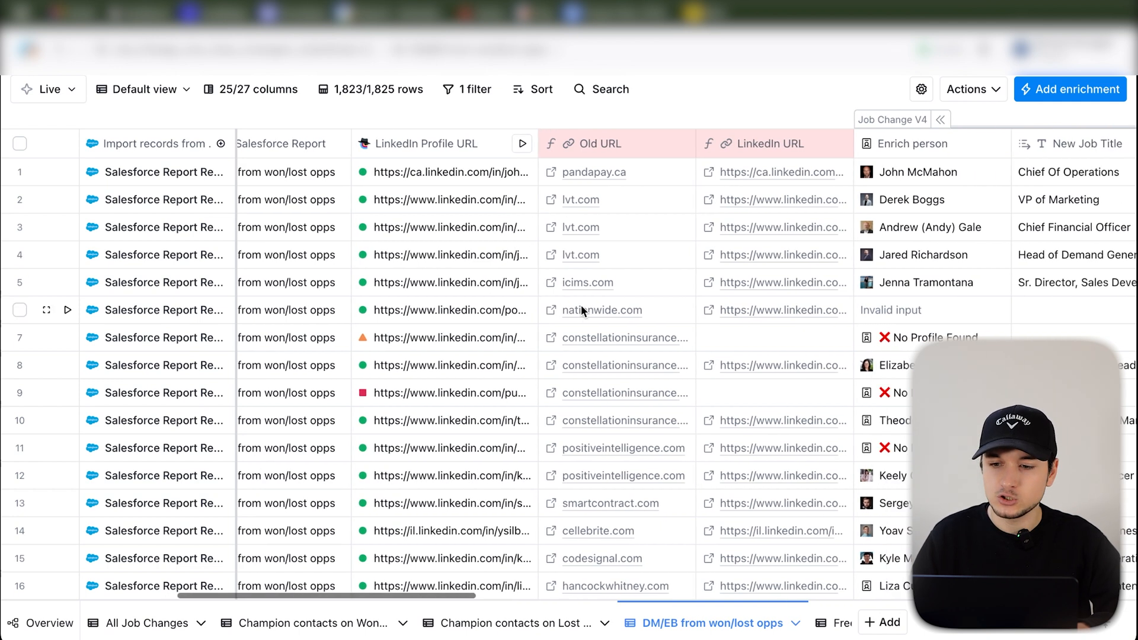
{"action": "scroll", "scroll_direction": "right", "scroll_amount": 3}
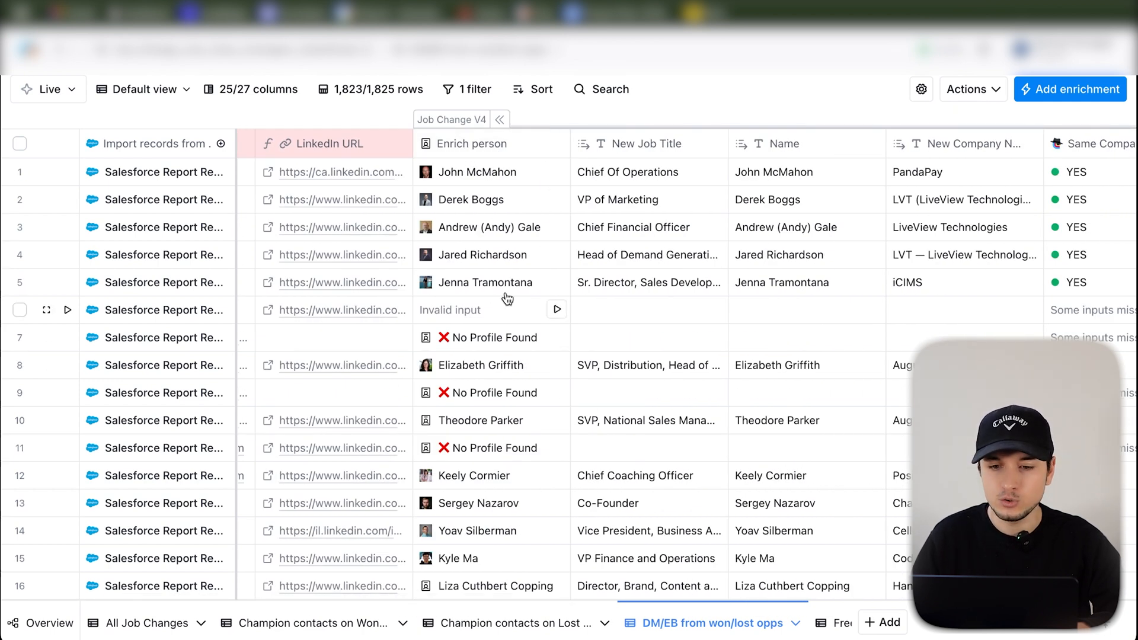
{"action": "left_click", "coordinate": [477, 172]}
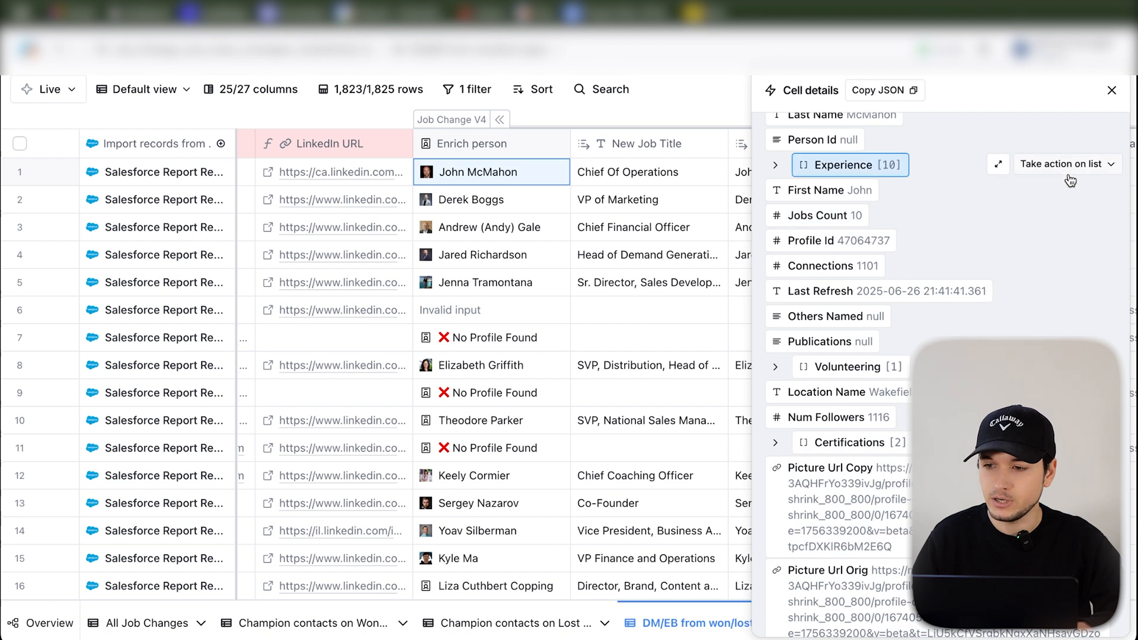
Show the action options for the first contact's ten-entry Experience list
{"action": "left_click", "coordinate": [1110, 91]}
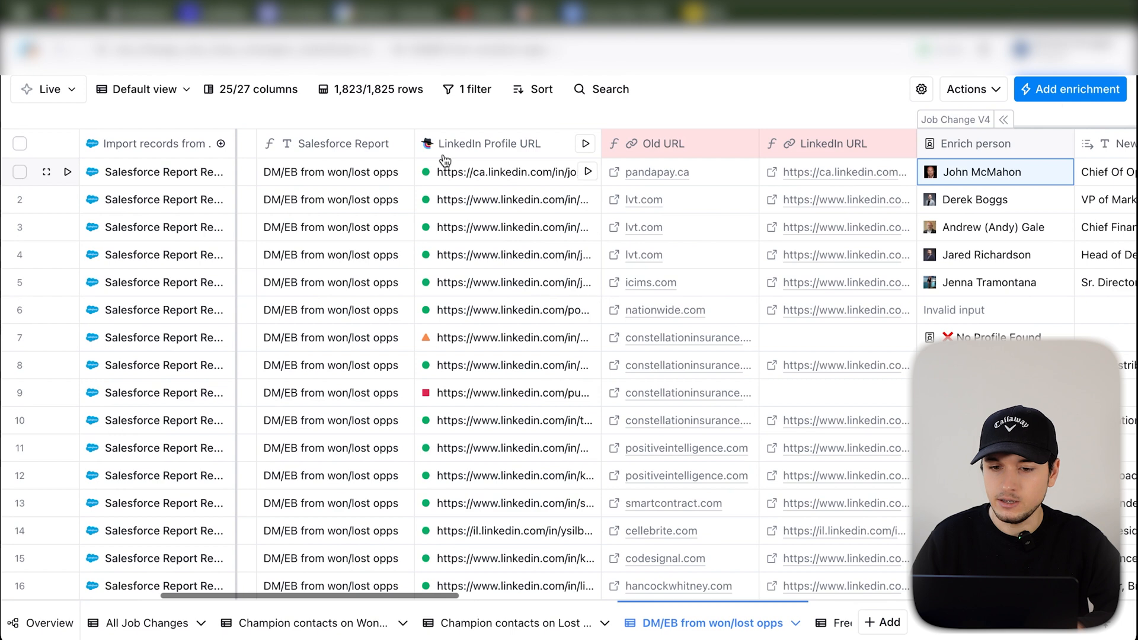
Review the remaining DM/EB columns, then switch to the All Job Changes table of 97 records
{"action": "scroll", "scroll_direction": "right", "scroll_amount": 3}
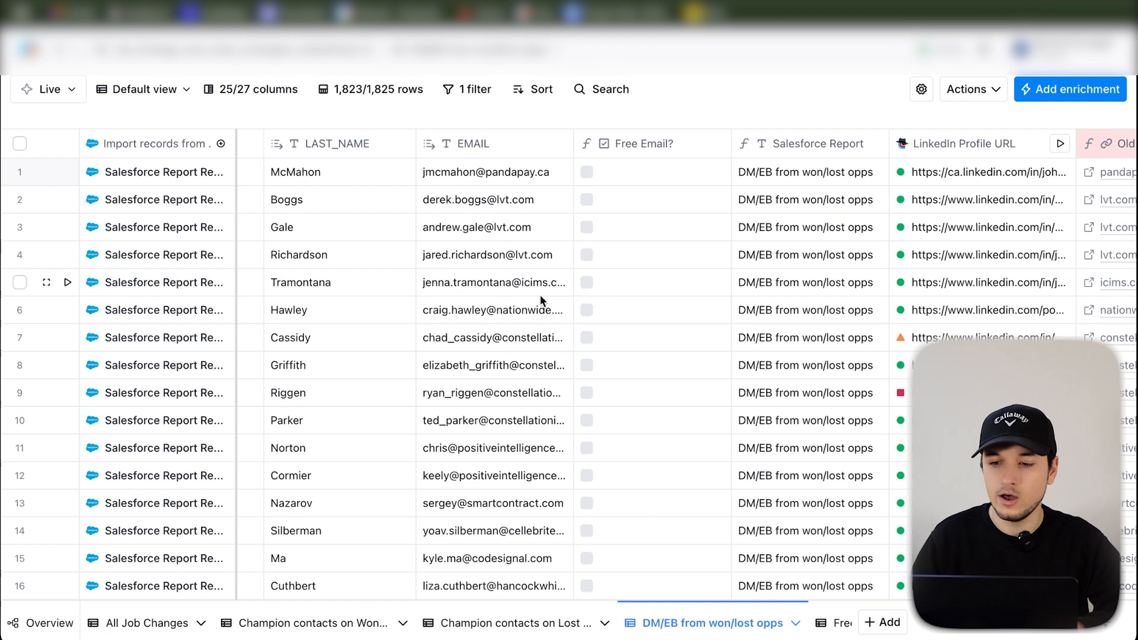
{"action": "scroll", "scroll_direction": "right", "scroll_amount": 3}
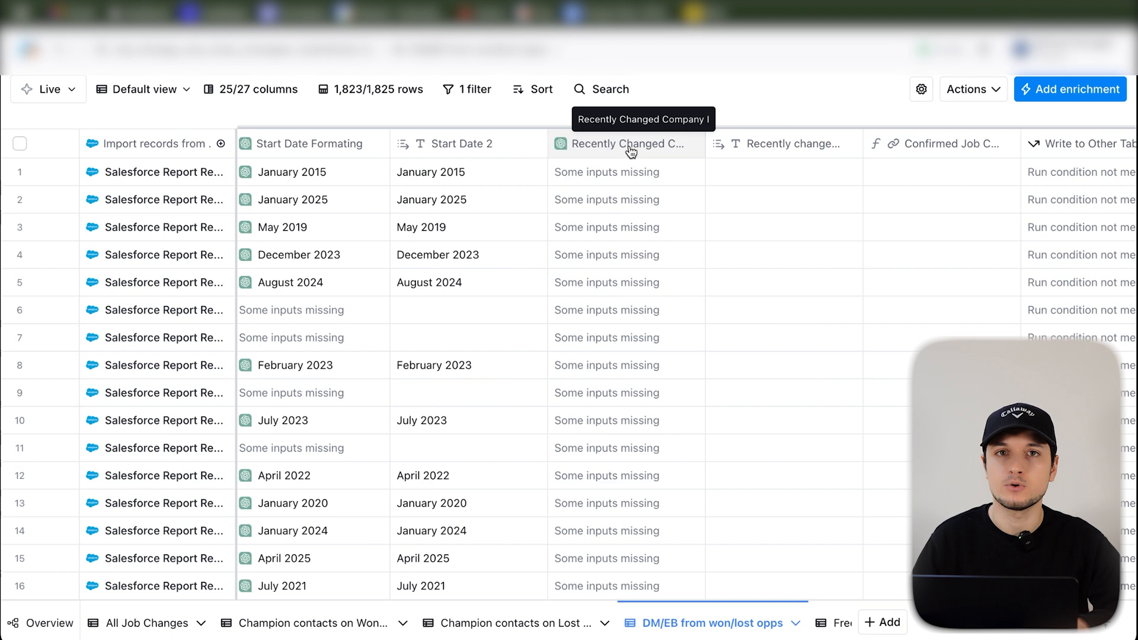
{"action": "scroll", "scroll_direction": "right", "scroll_amount": 3}
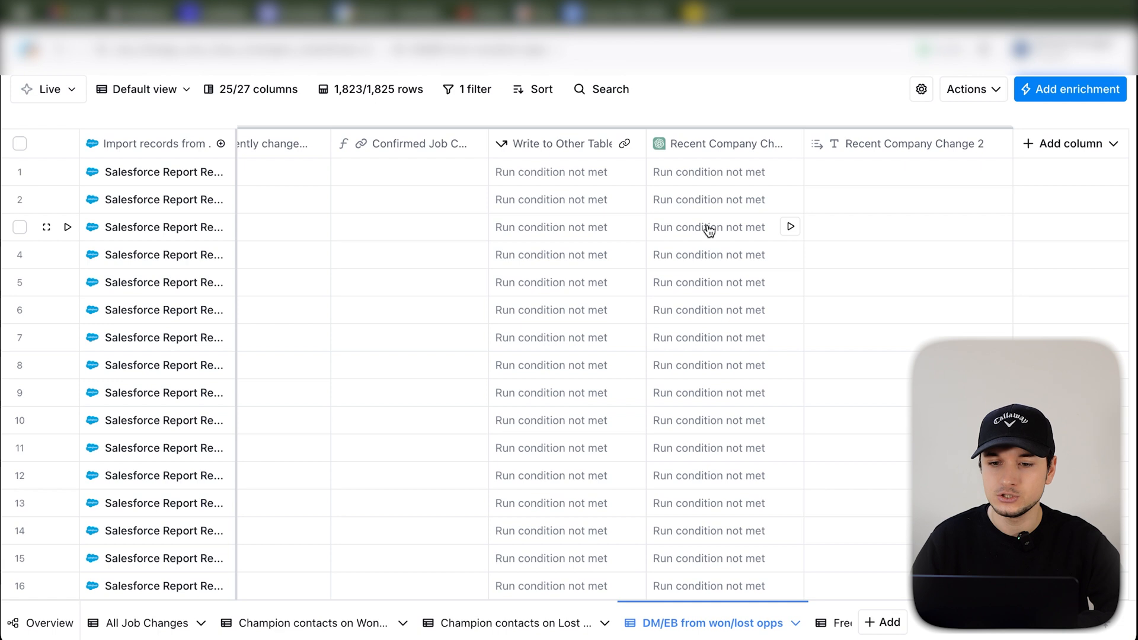
{"action": "scroll", "scroll_direction": "right", "scroll_amount": 3}
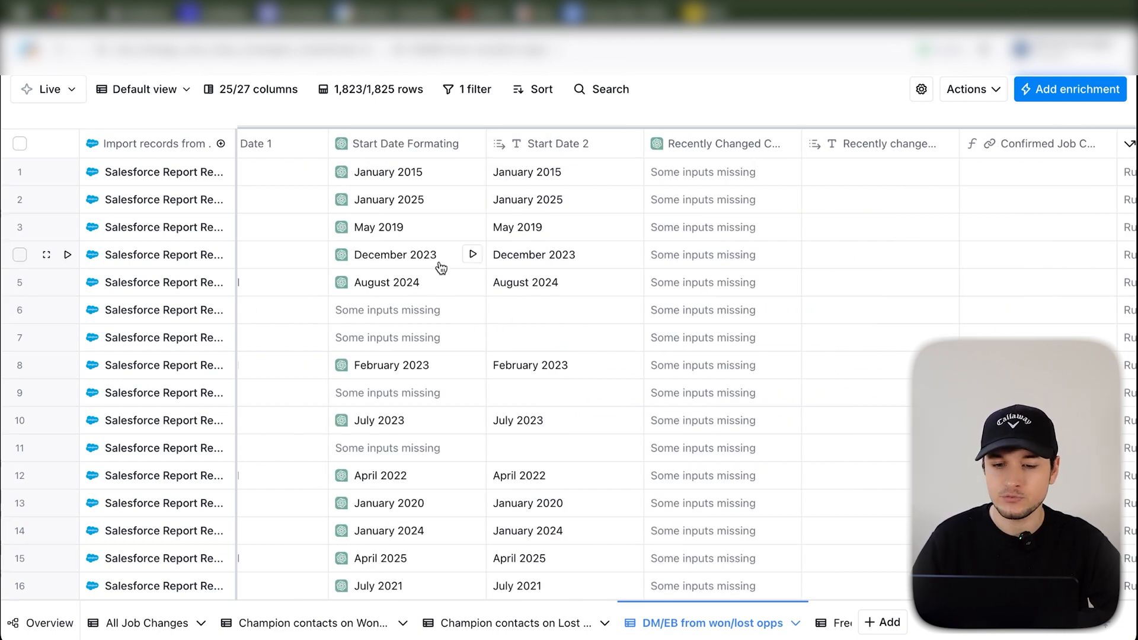
{"action": "scroll", "scroll_direction": "right", "scroll_amount": 3}
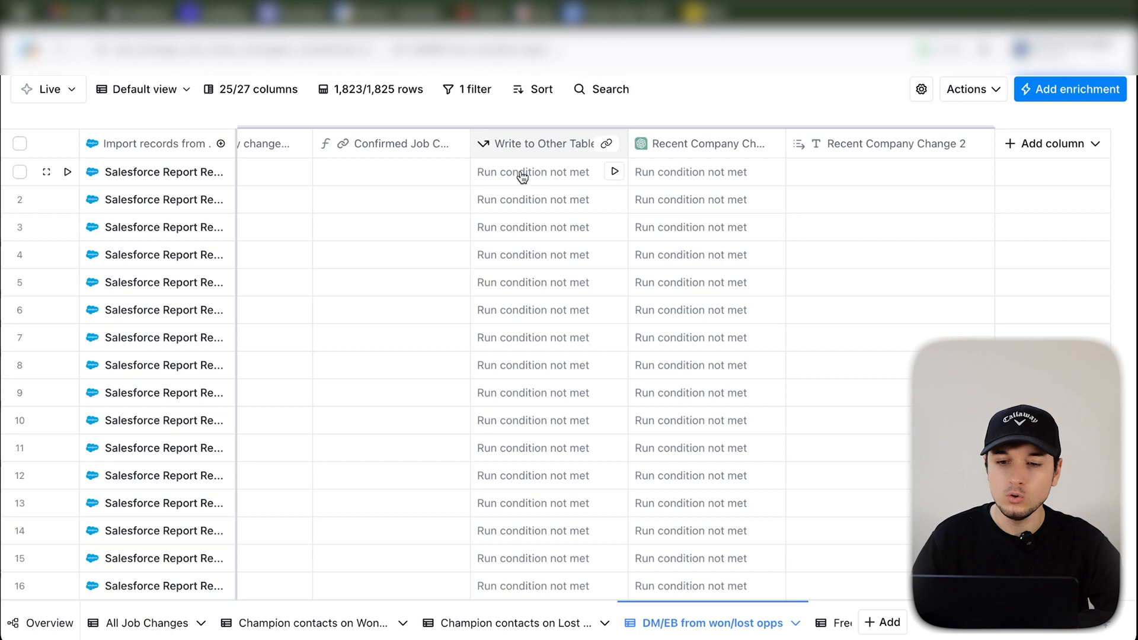
{"action": "left_click", "coordinate": [141, 622]}
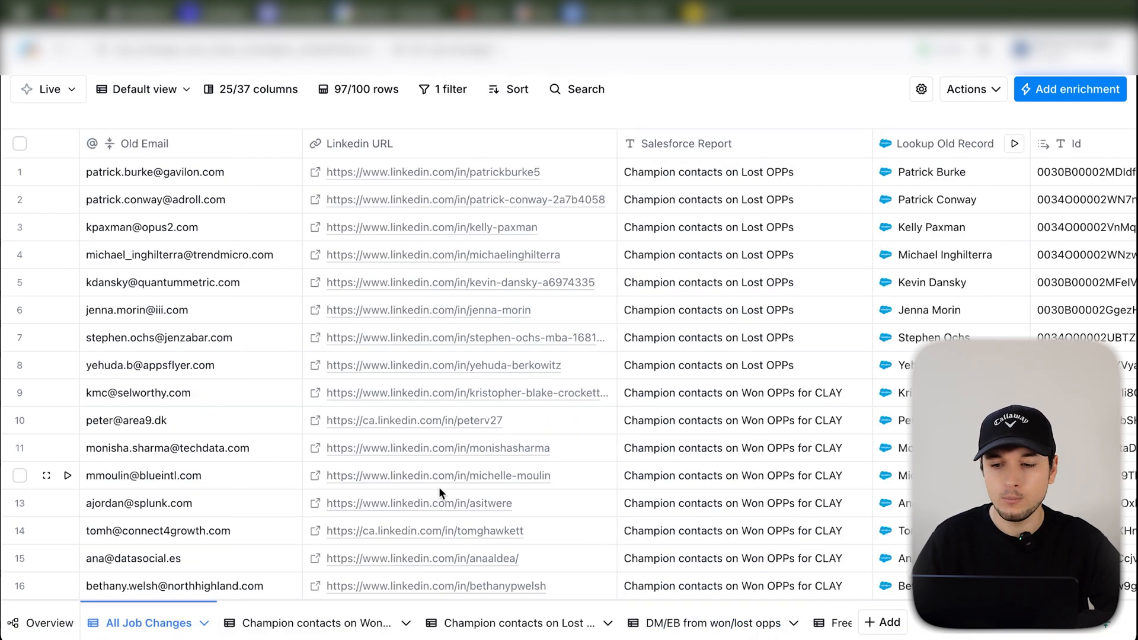
{"action": "mouse_move", "coordinate": [517, 255]}
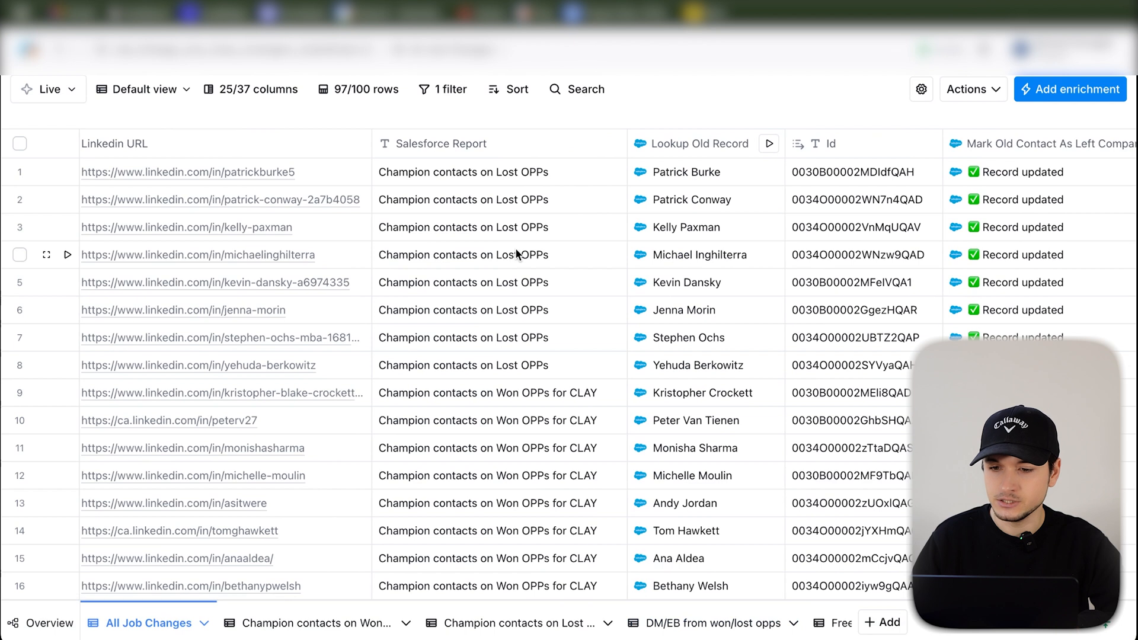
{"action": "scroll", "scroll_direction": "left", "scroll_amount": 3}
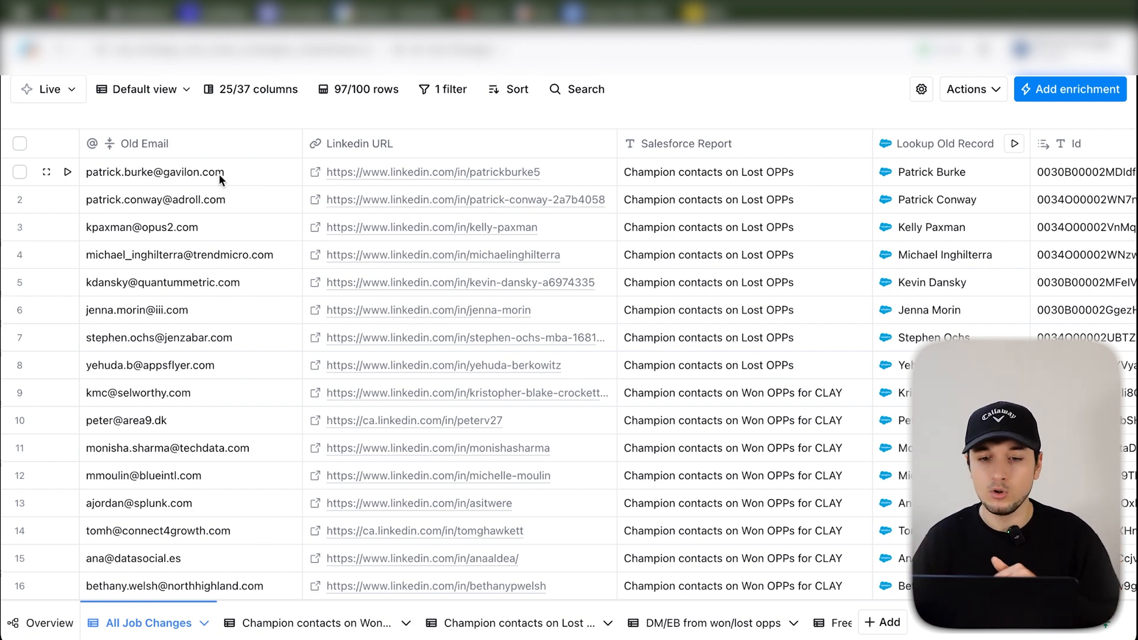
{"action": "mouse_move", "coordinate": [414, 298]}
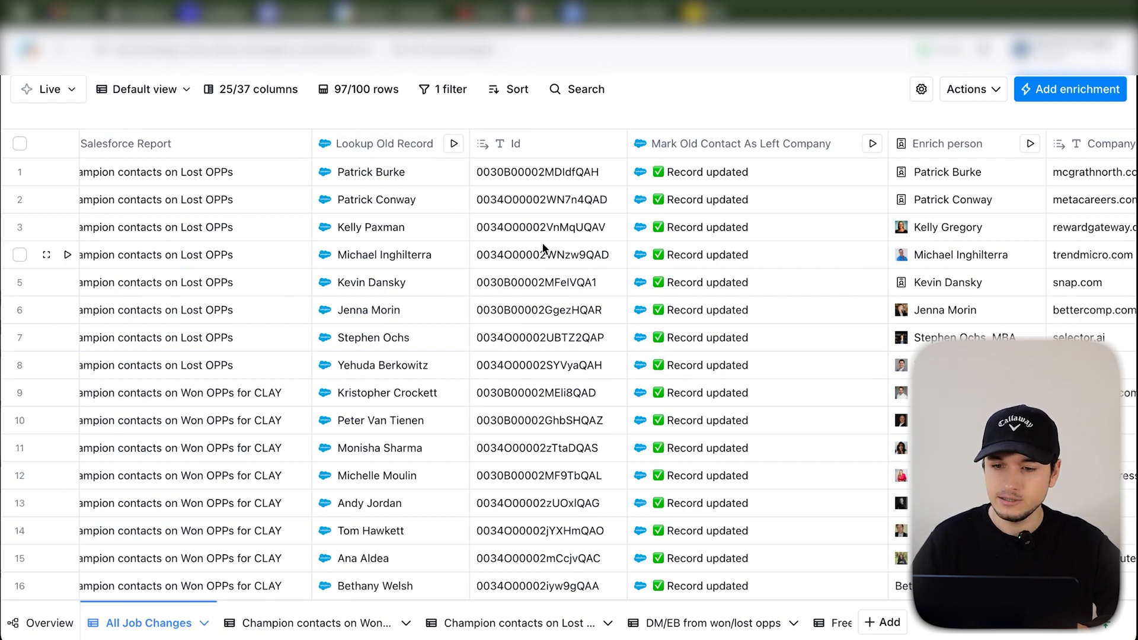
{"action": "scroll", "scroll_direction": "right", "scroll_amount": 3}
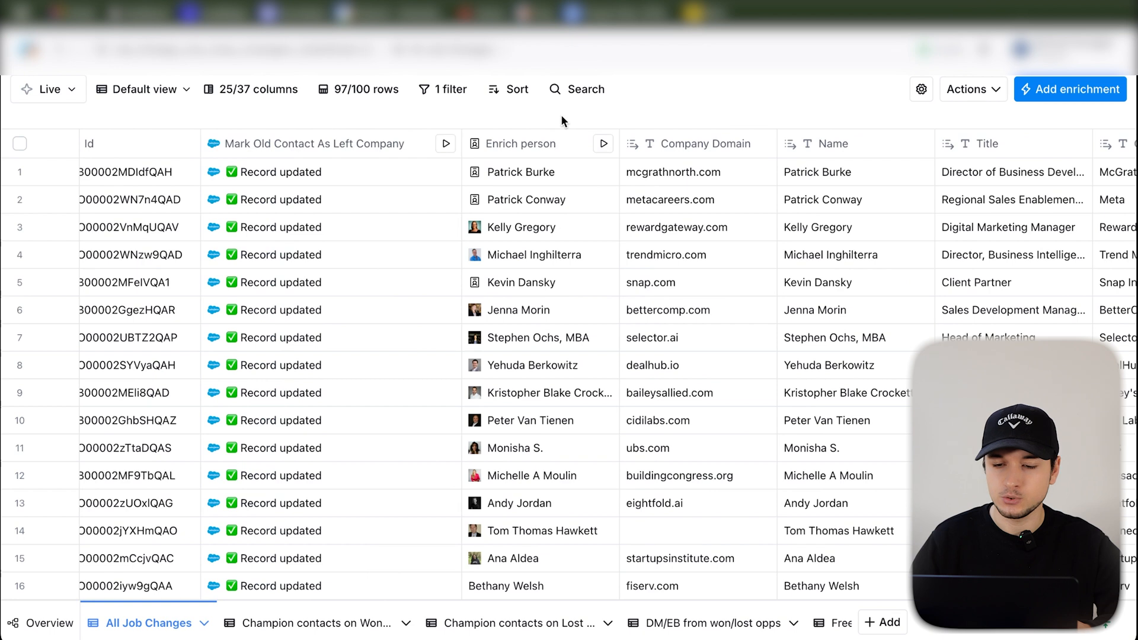
{"action": "scroll", "scroll_direction": "right", "scroll_amount": 3}
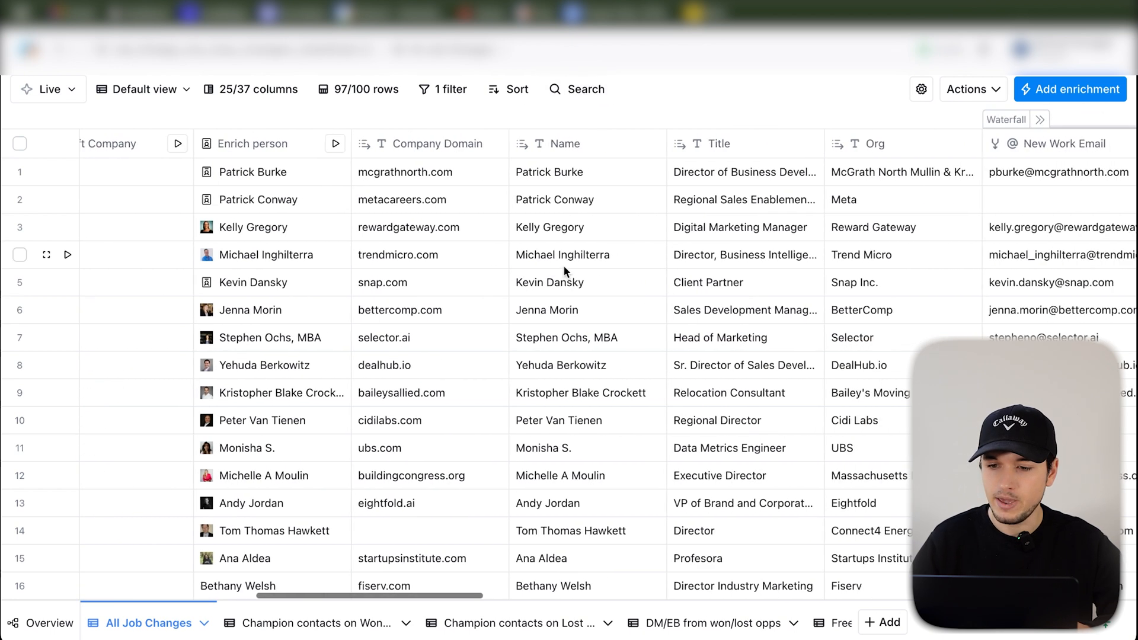
{"action": "scroll", "scroll_direction": "right", "scroll_amount": 3}
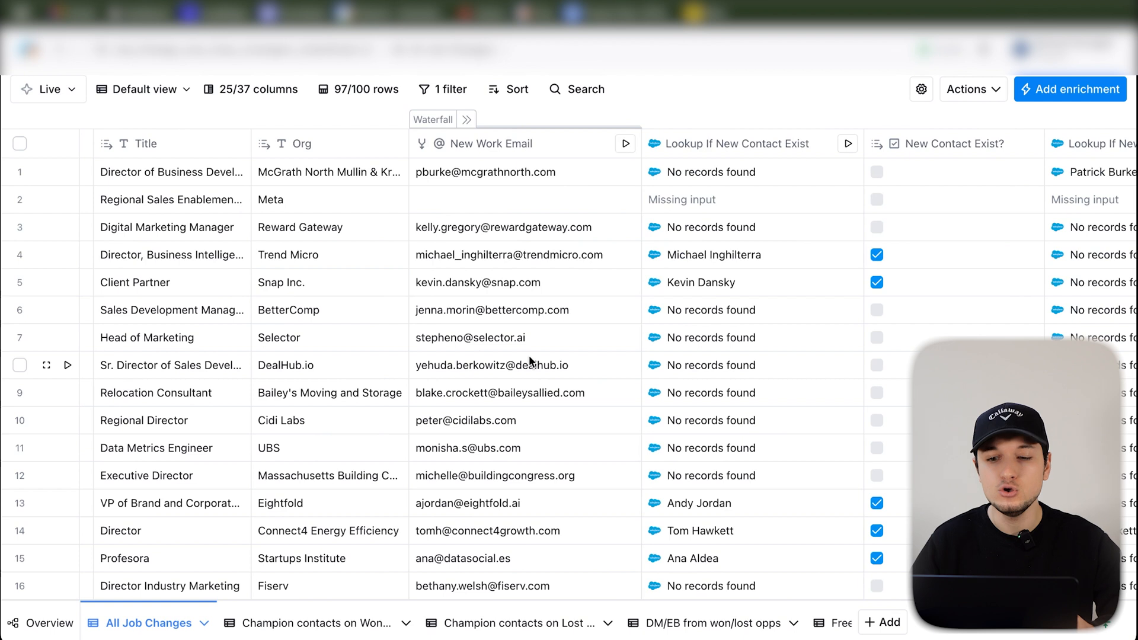
{"action": "scroll", "scroll_direction": "right", "scroll_amount": 3}
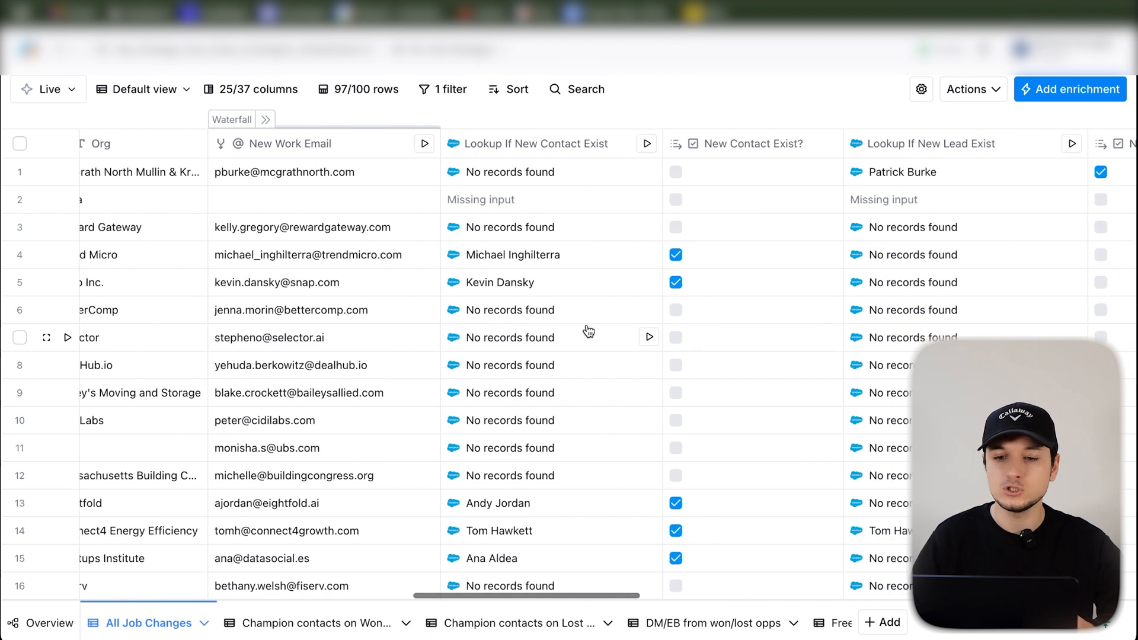
{"action": "mouse_move", "coordinate": [567, 144]}
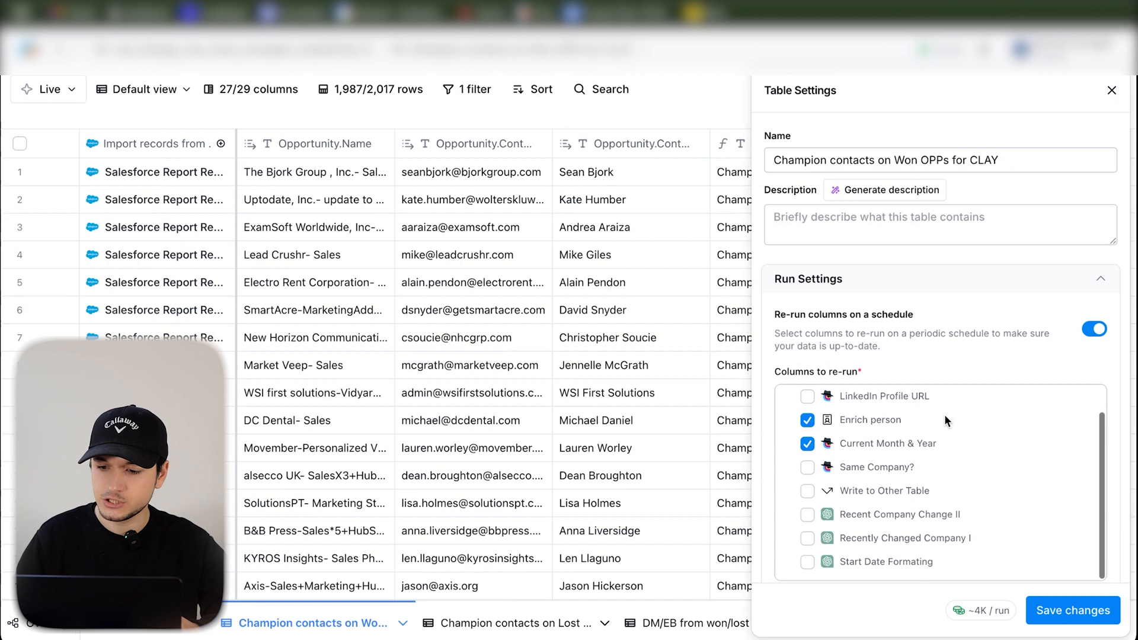
Close the Run Settings panel and scroll through the Champion contacts on Won OPPs columns
{"action": "left_click", "coordinate": [1111, 90]}
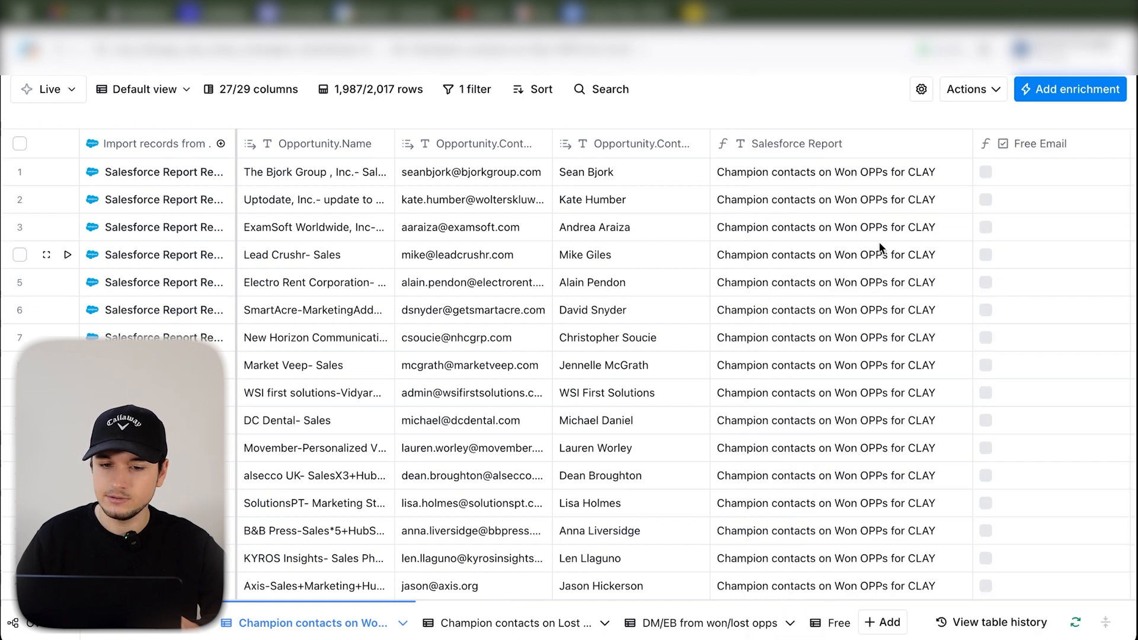
{"action": "scroll", "scroll_direction": "right", "scroll_amount": 3}
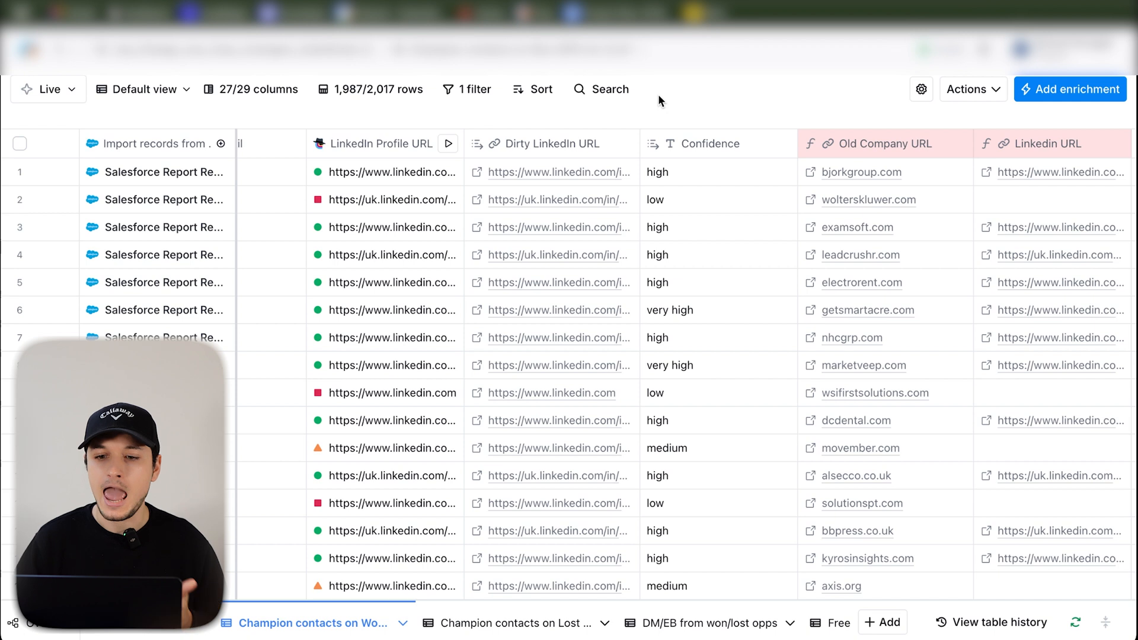
{"action": "scroll", "scroll_direction": "right", "scroll_amount": 3}
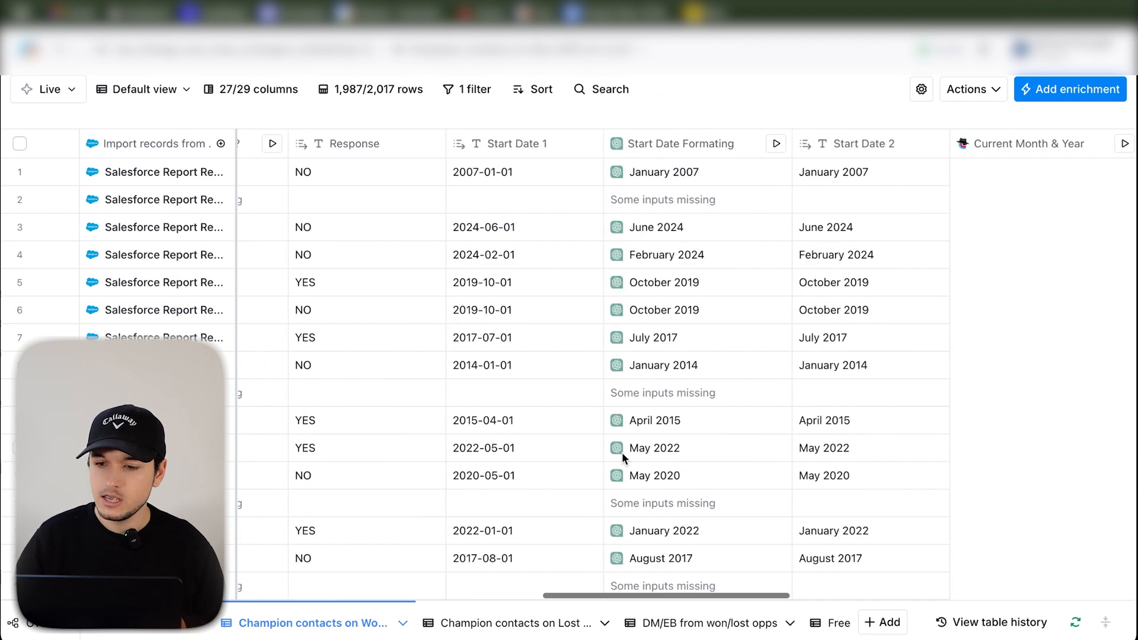
{"action": "scroll", "scroll_direction": "right", "scroll_amount": 3}
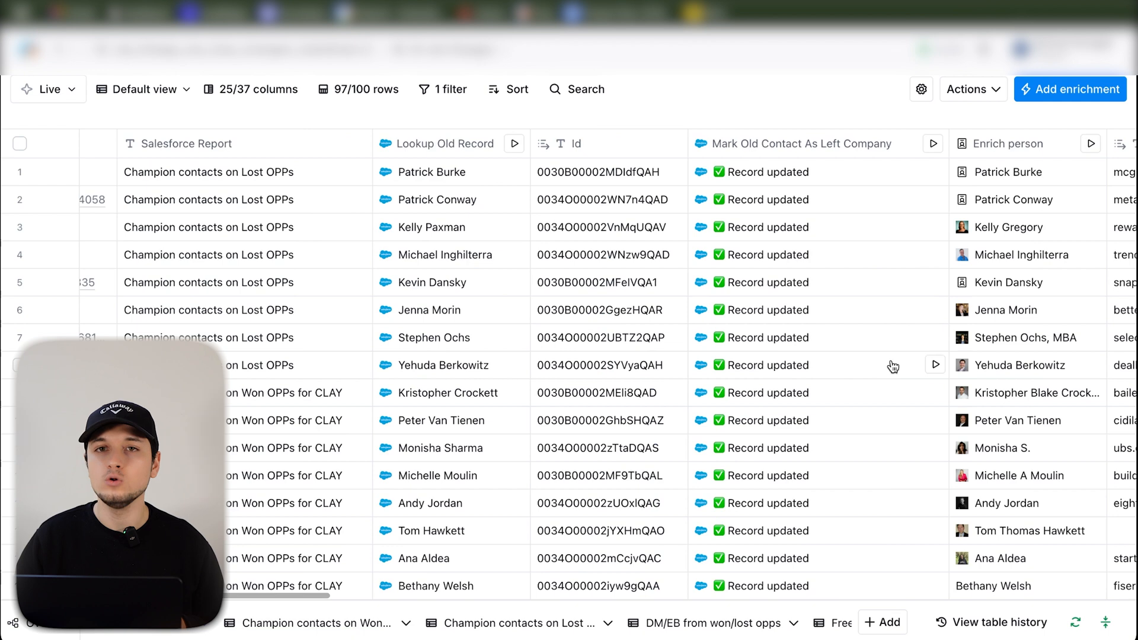
Scroll past the account-match columns and search the Add enrichment list for 'ou' (outreach)
{"action": "scroll", "scroll_direction": "right", "scroll_amount": 3}
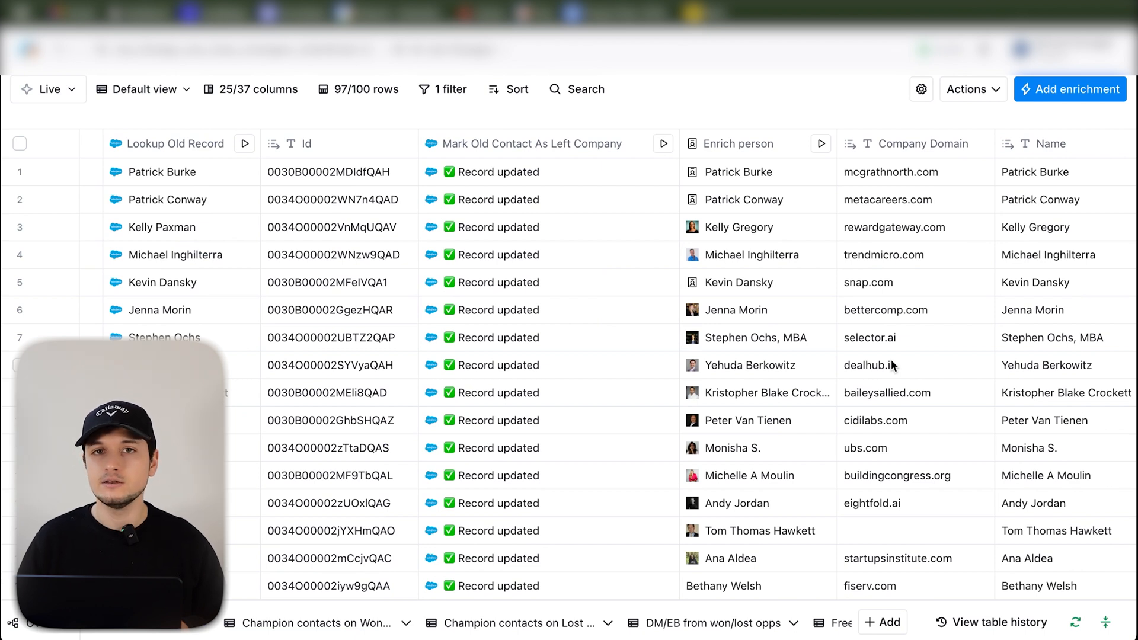
{"action": "scroll", "scroll_direction": "right", "scroll_amount": 3}
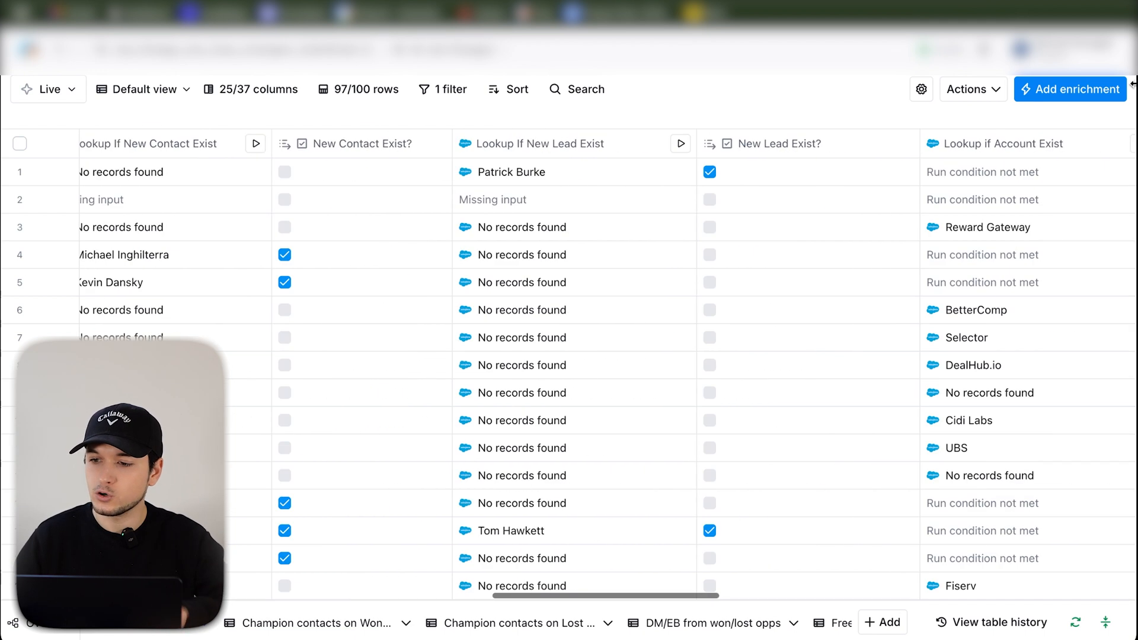
{"action": "left_click", "coordinate": [1069, 89]}
{"action": "type", "text": "sales"}
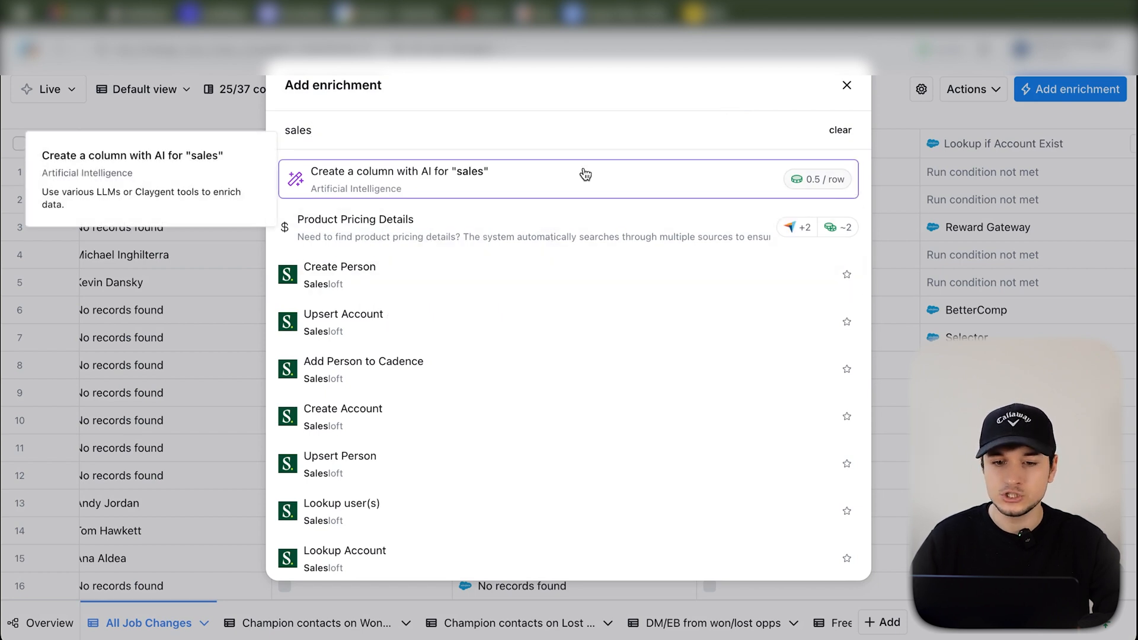
{"action": "type", "text": "ou"}
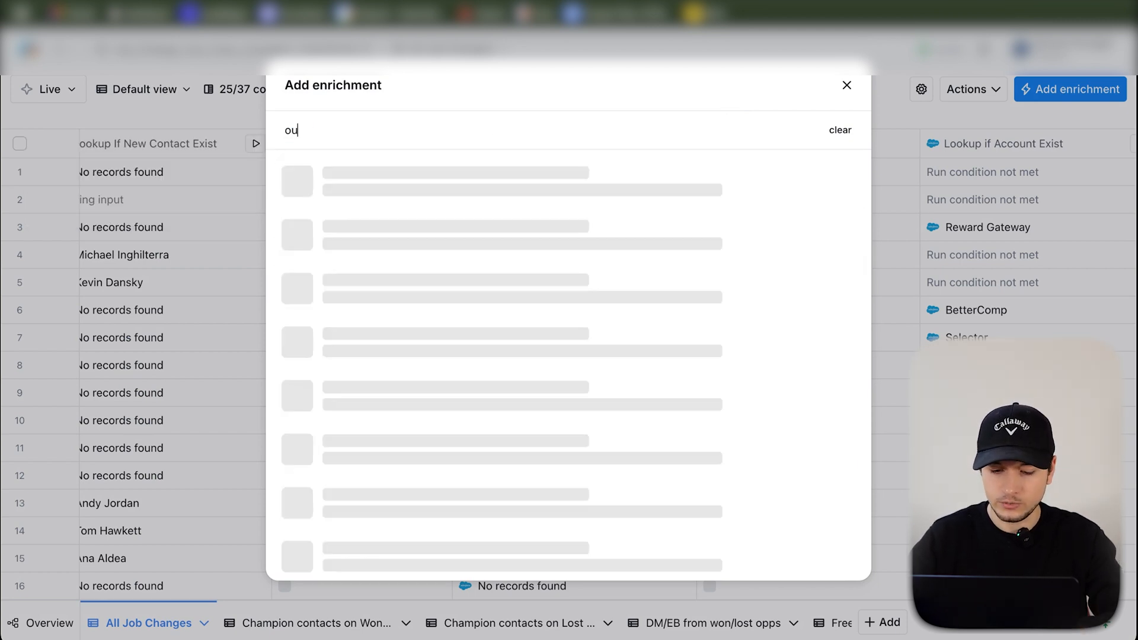